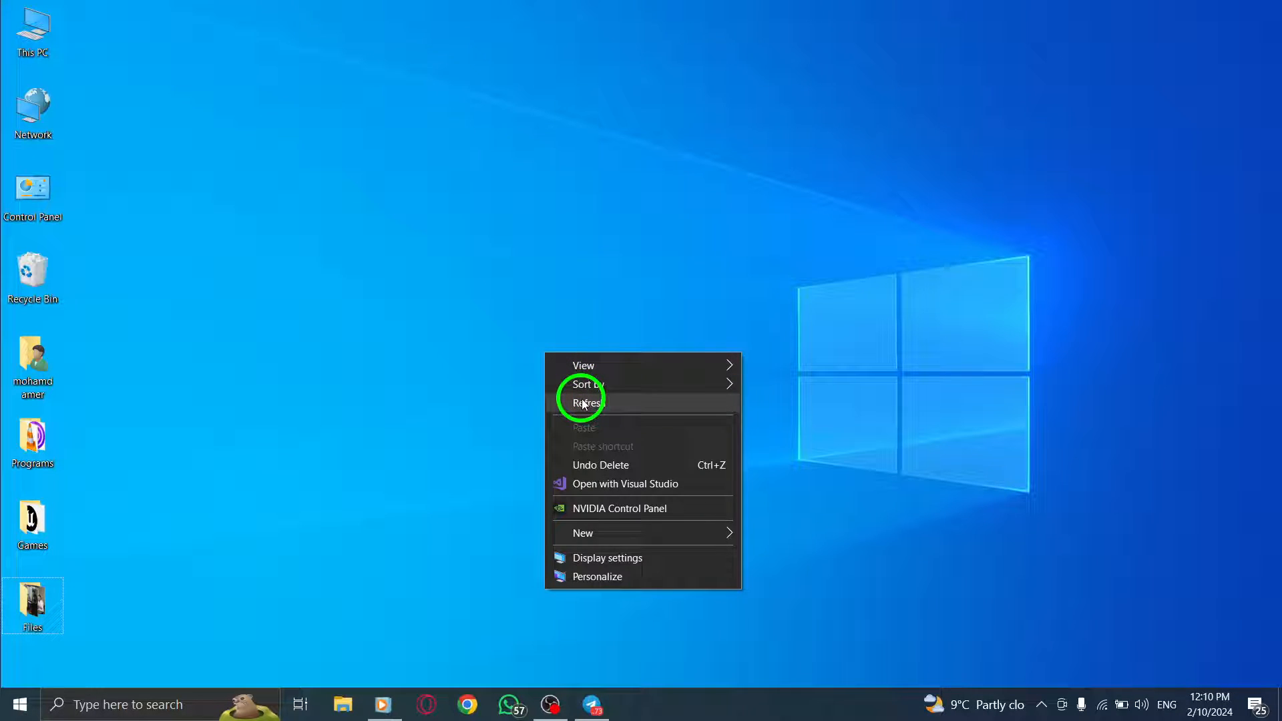
Step: Refresh the Windows desktop from its right-click menu
left_click(585, 403)
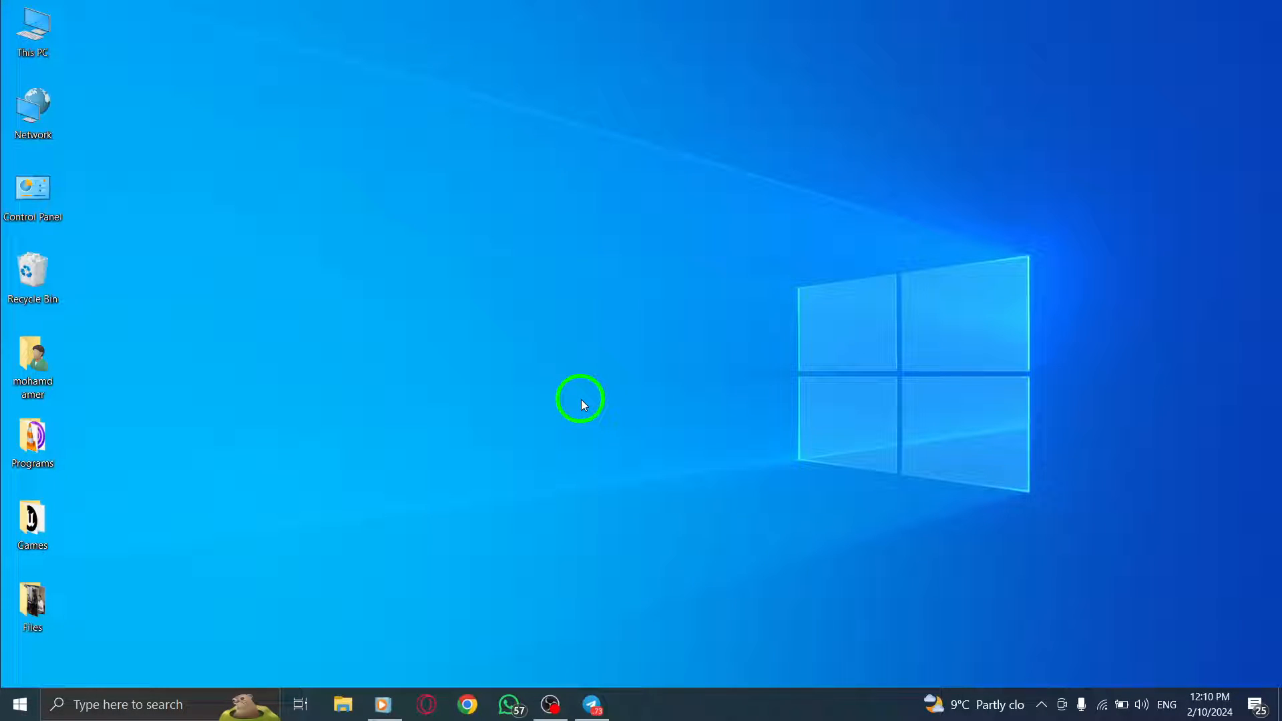
mouse_move(549, 437)
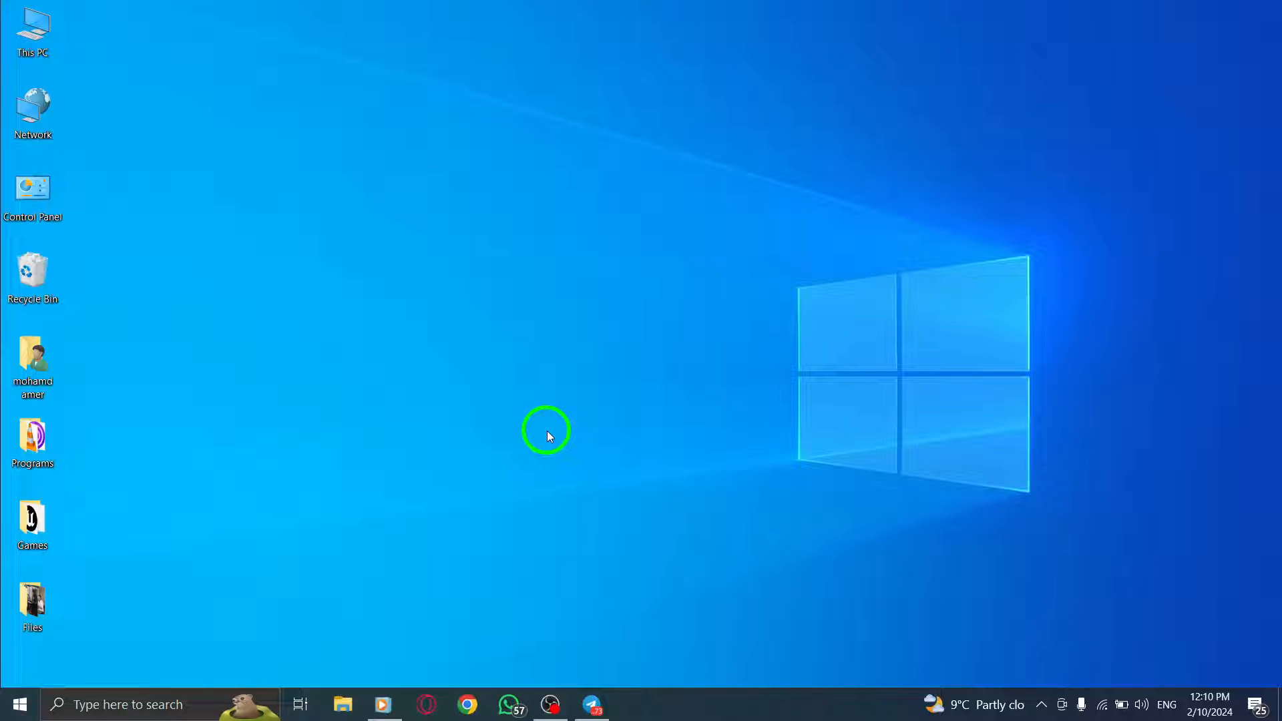
mouse_move(590, 684)
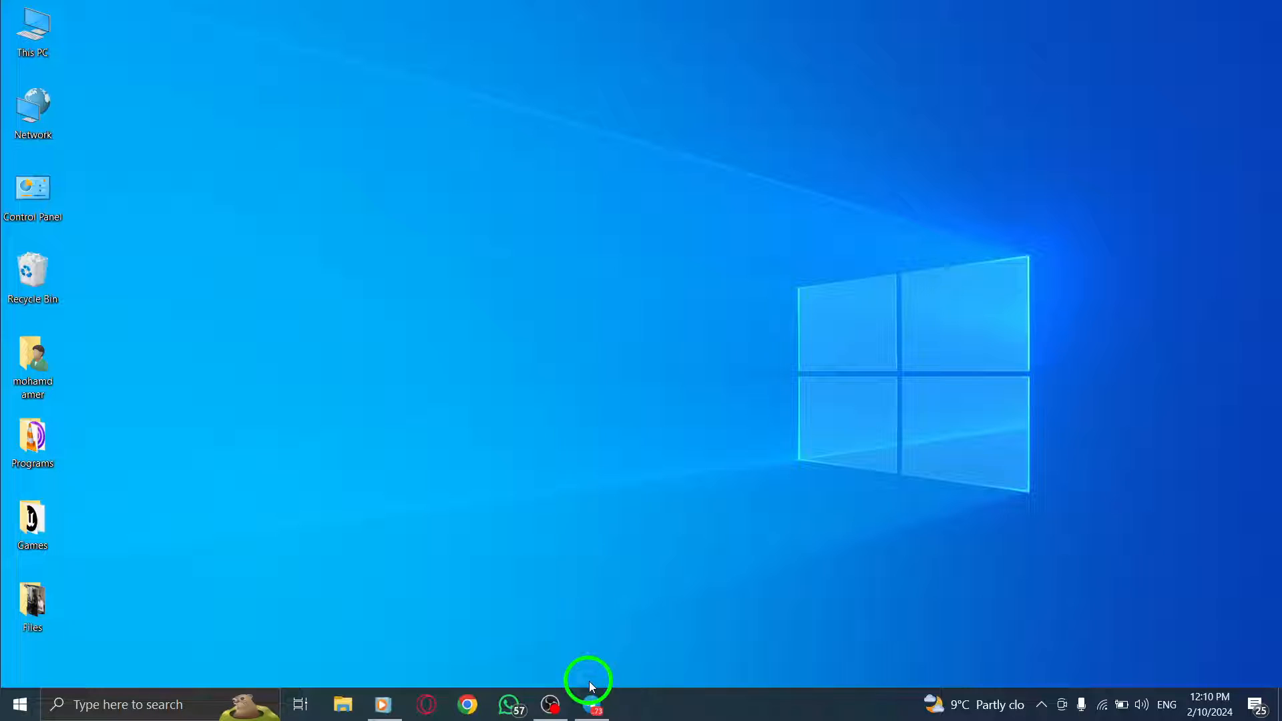
Step: Bring Telegram Desktop forward and show its main hamburger menu
left_click(593, 706)
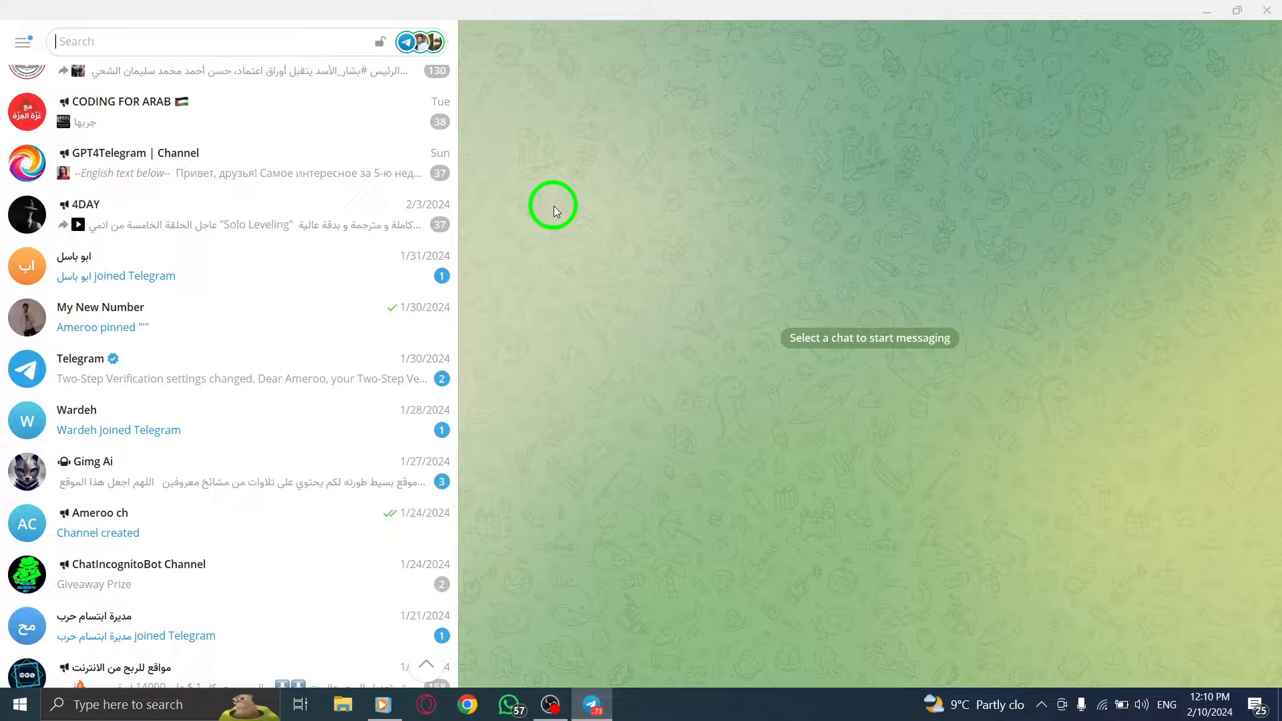
mouse_move(772, 128)
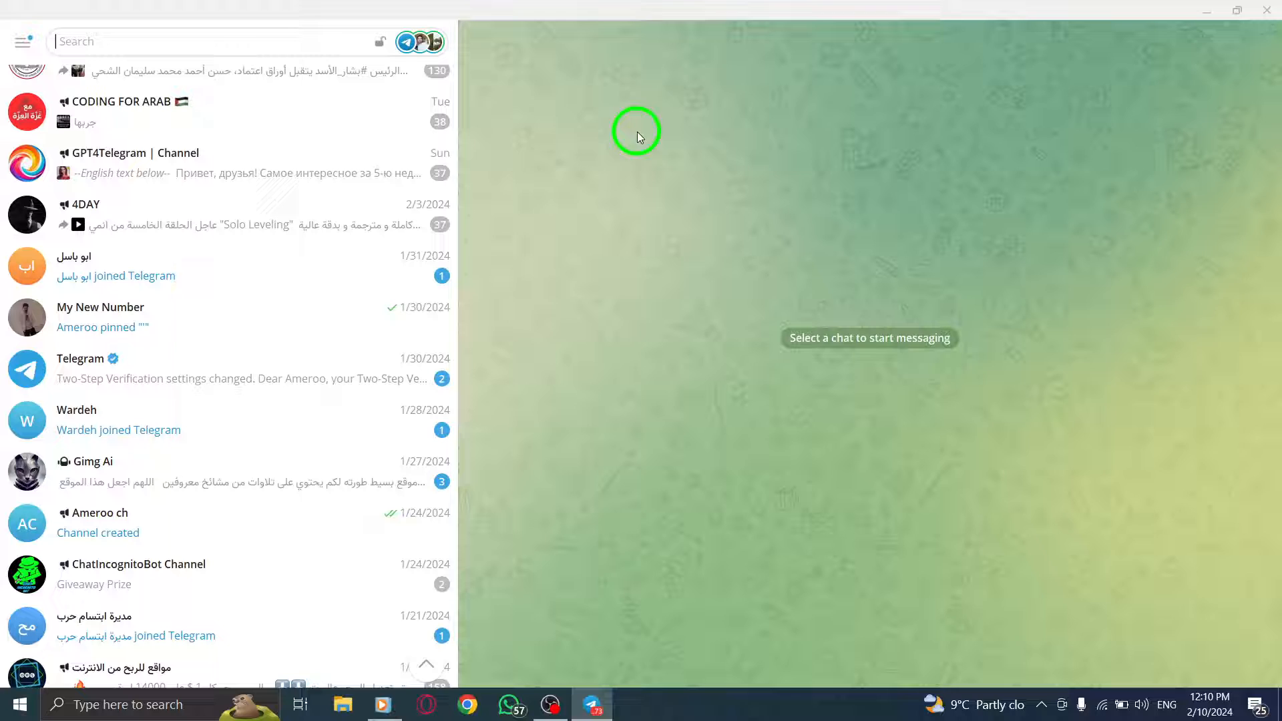
left_click(23, 41)
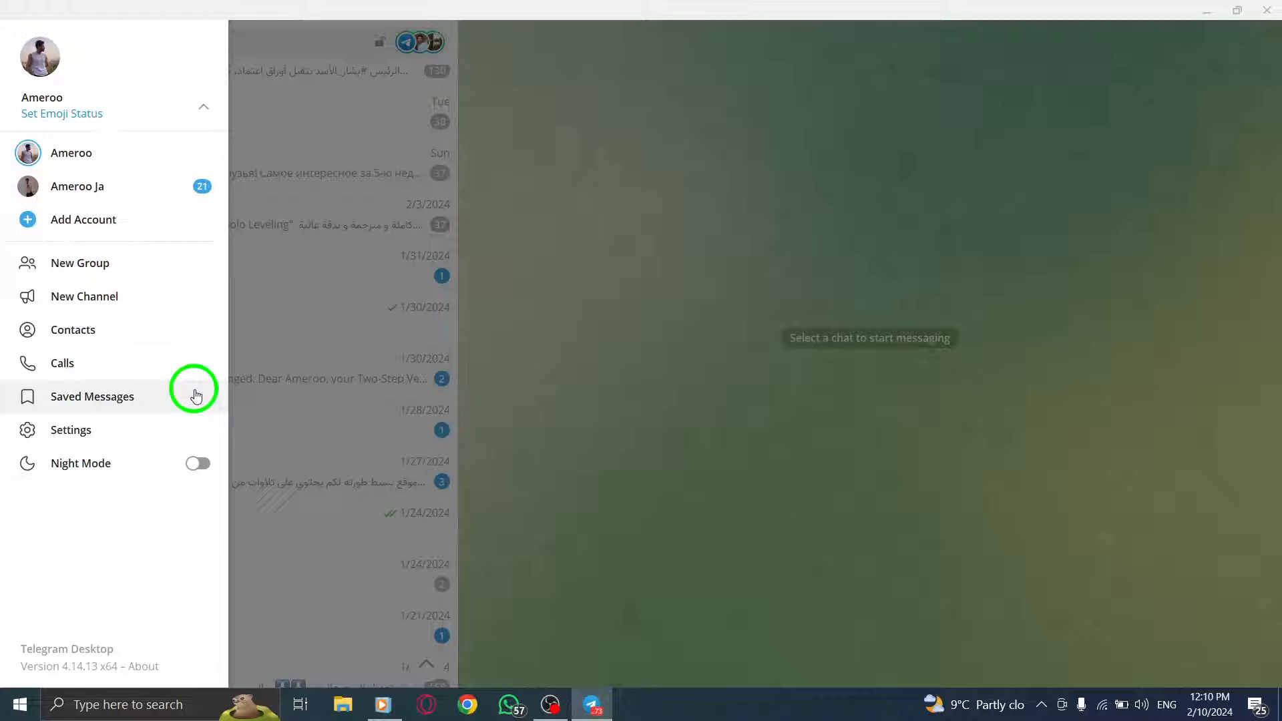
Step: Reach a blank New Folder form via Settings > Folders > Create new folder
left_click(71, 430)
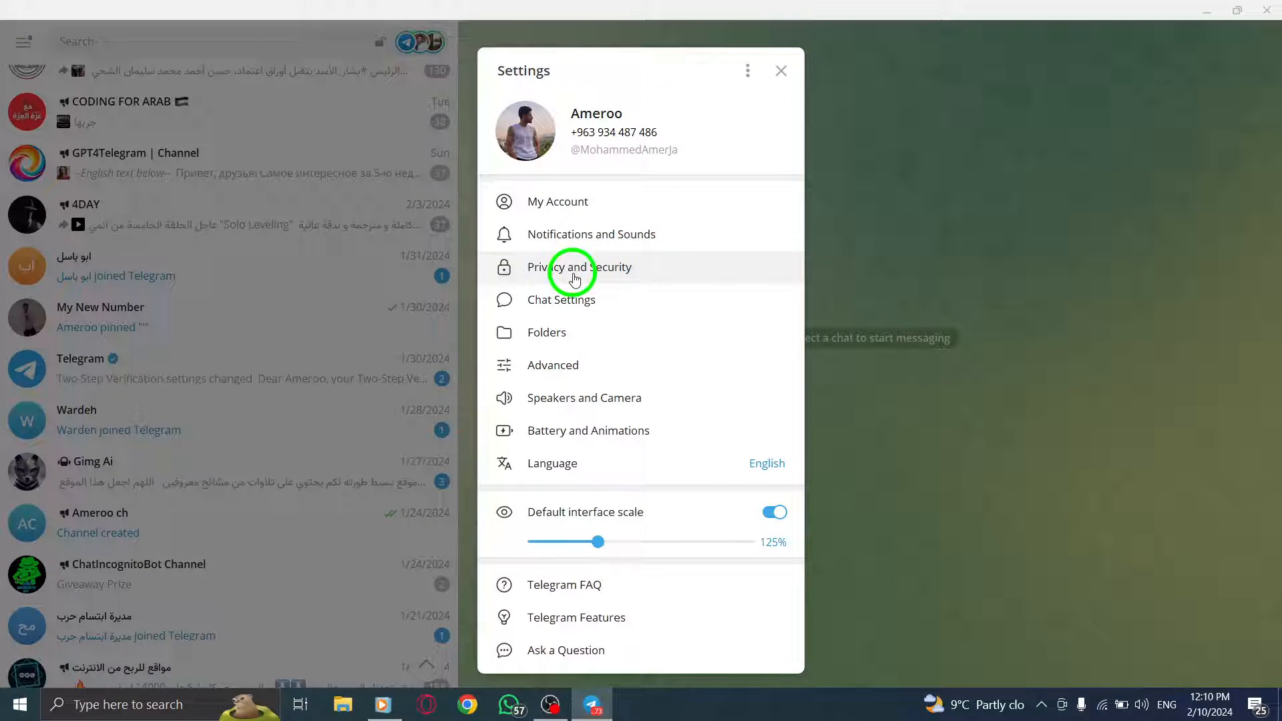
mouse_move(508, 304)
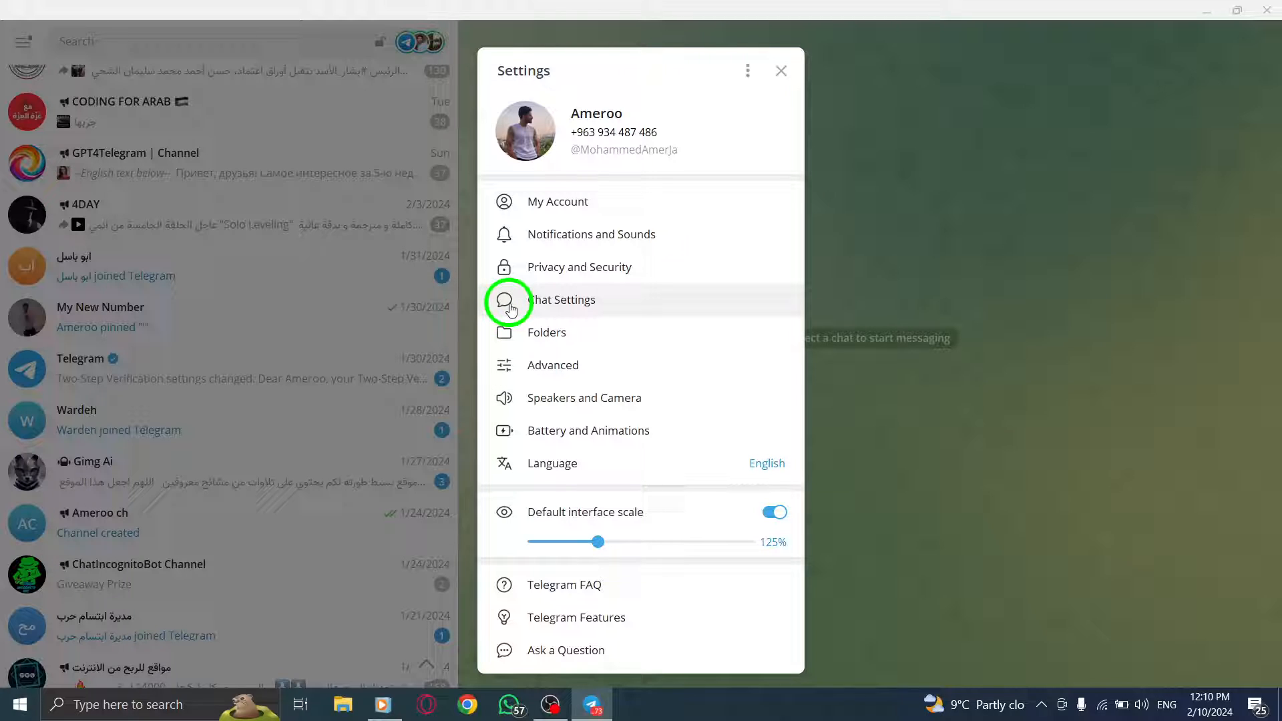
left_click(546, 333)
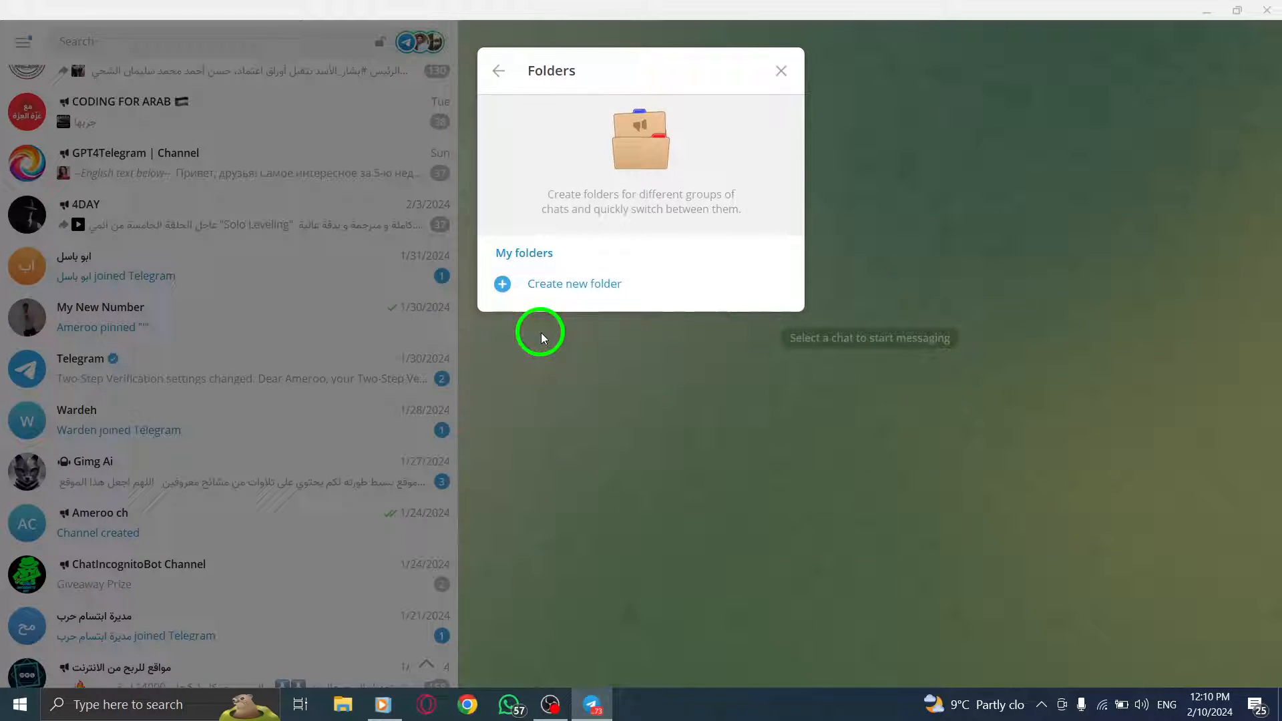
left_click(574, 283)
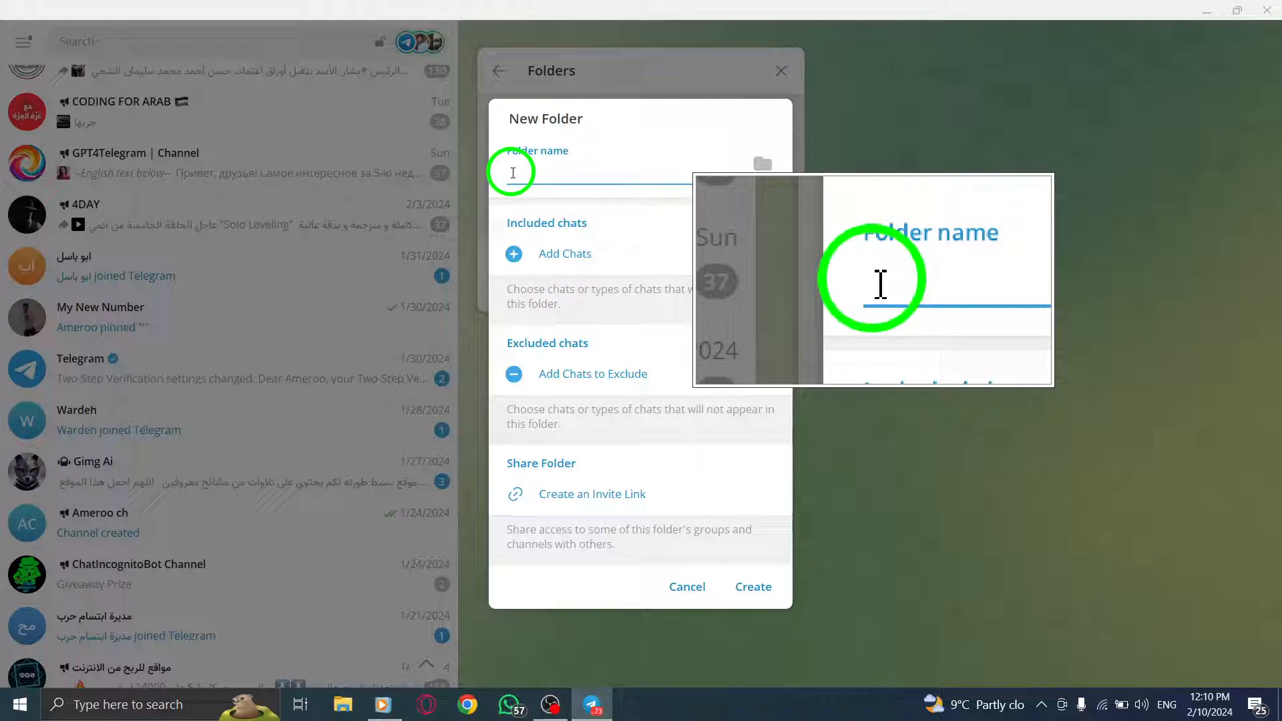
Step: Name the folder 'work', then swap the word for the suggested construction worker emoji
type("work")
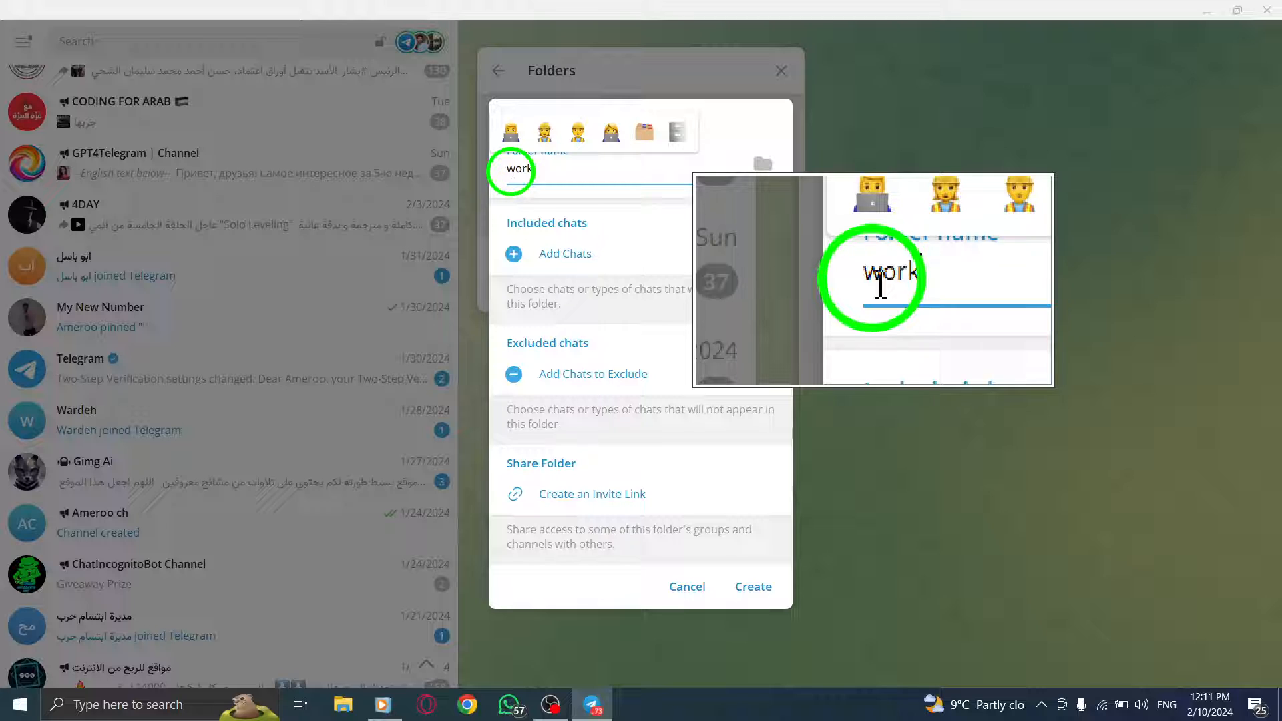
left_click(545, 131)
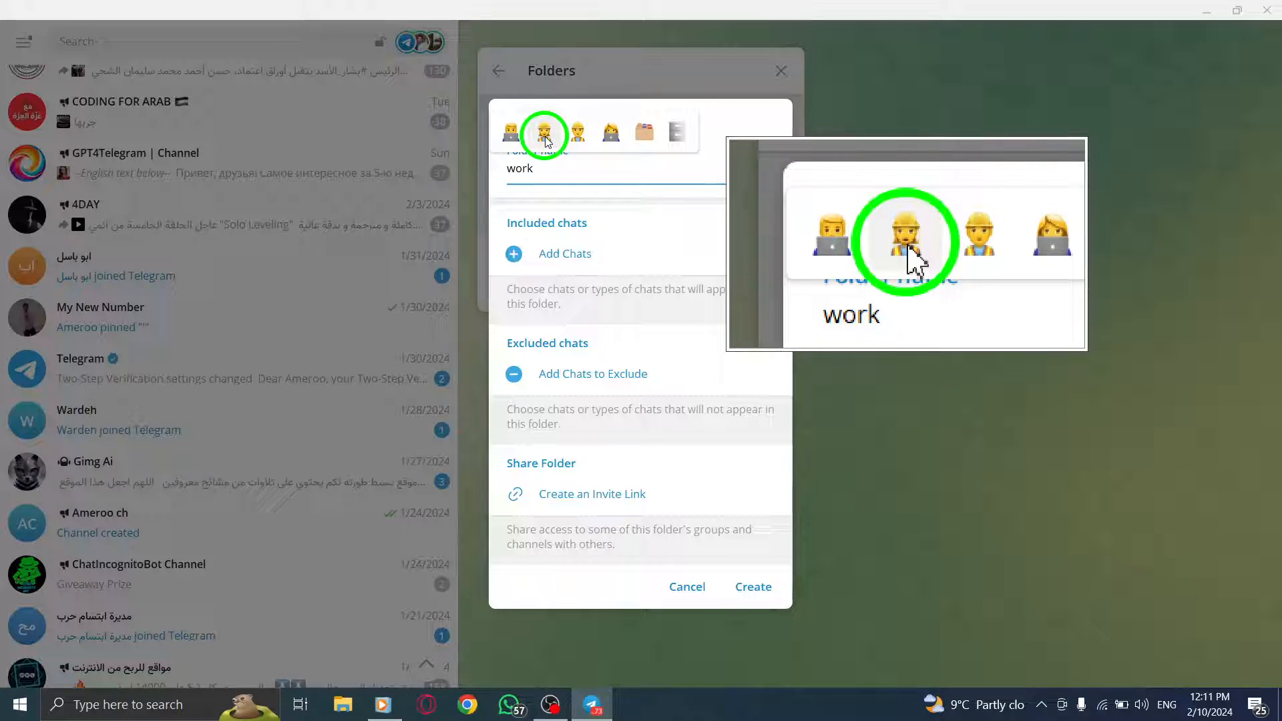
left_click(547, 166)
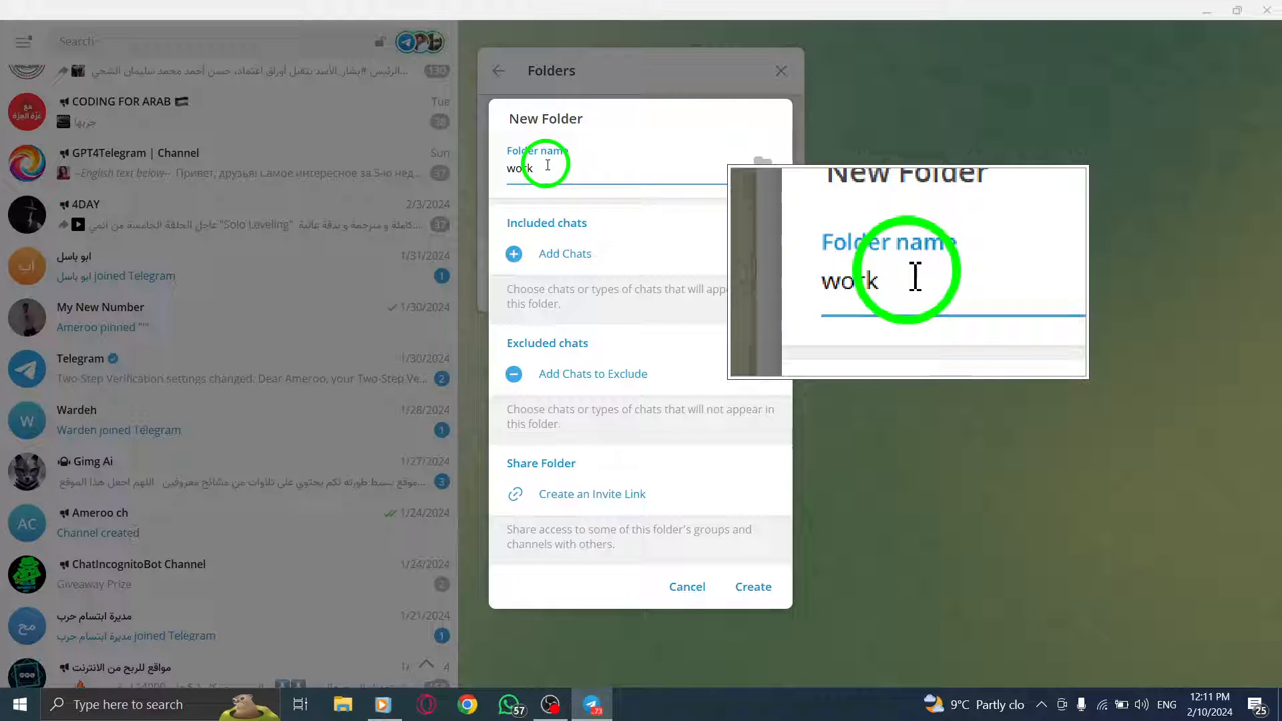
type("wo")
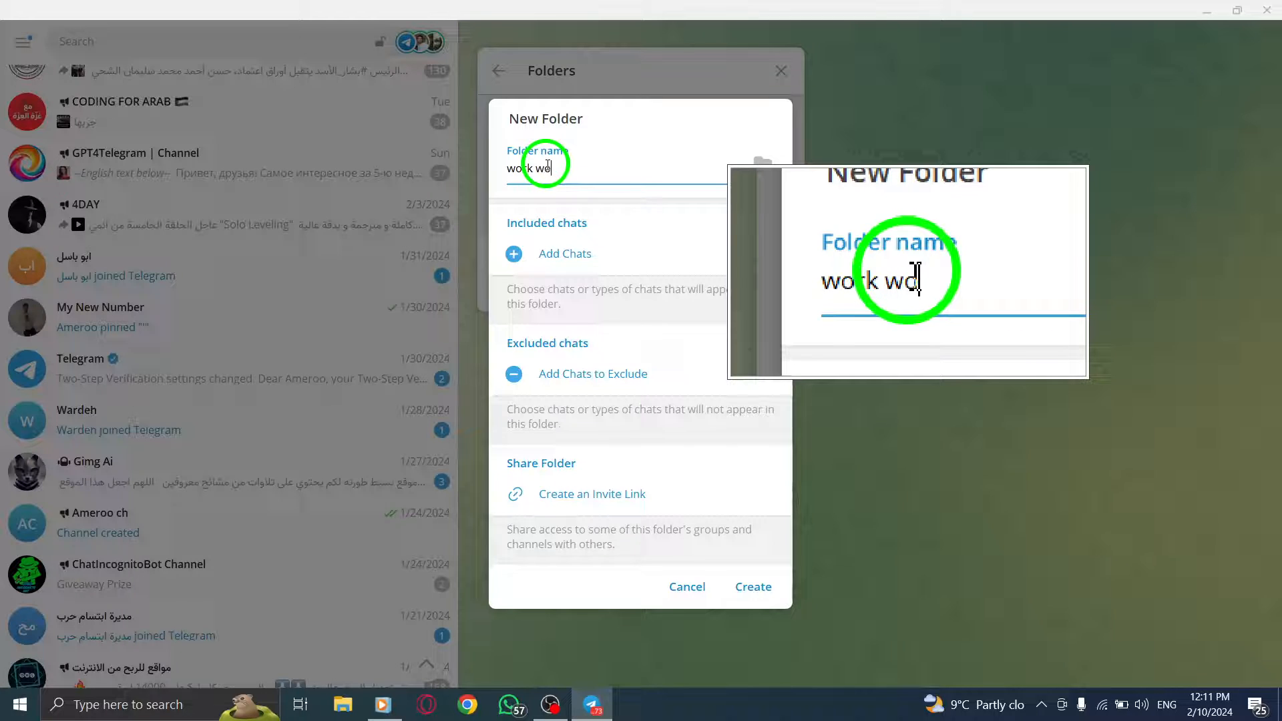
type("rk")
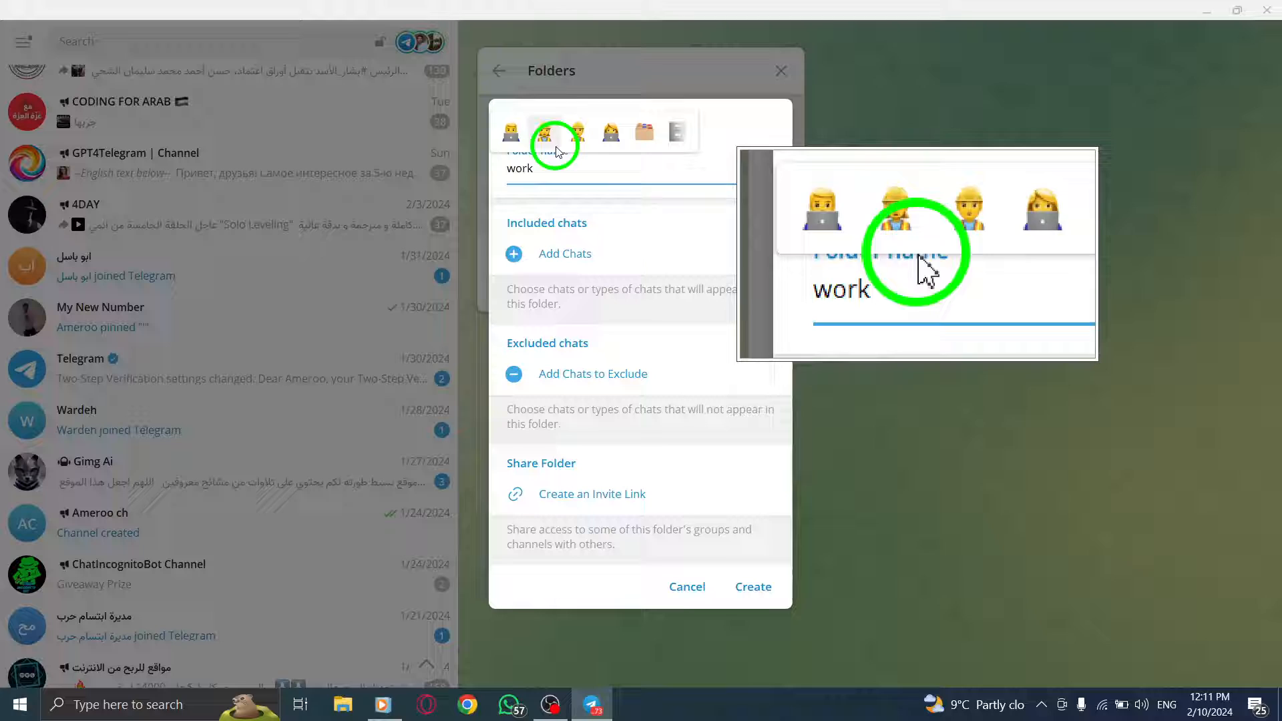
left_click(545, 131)
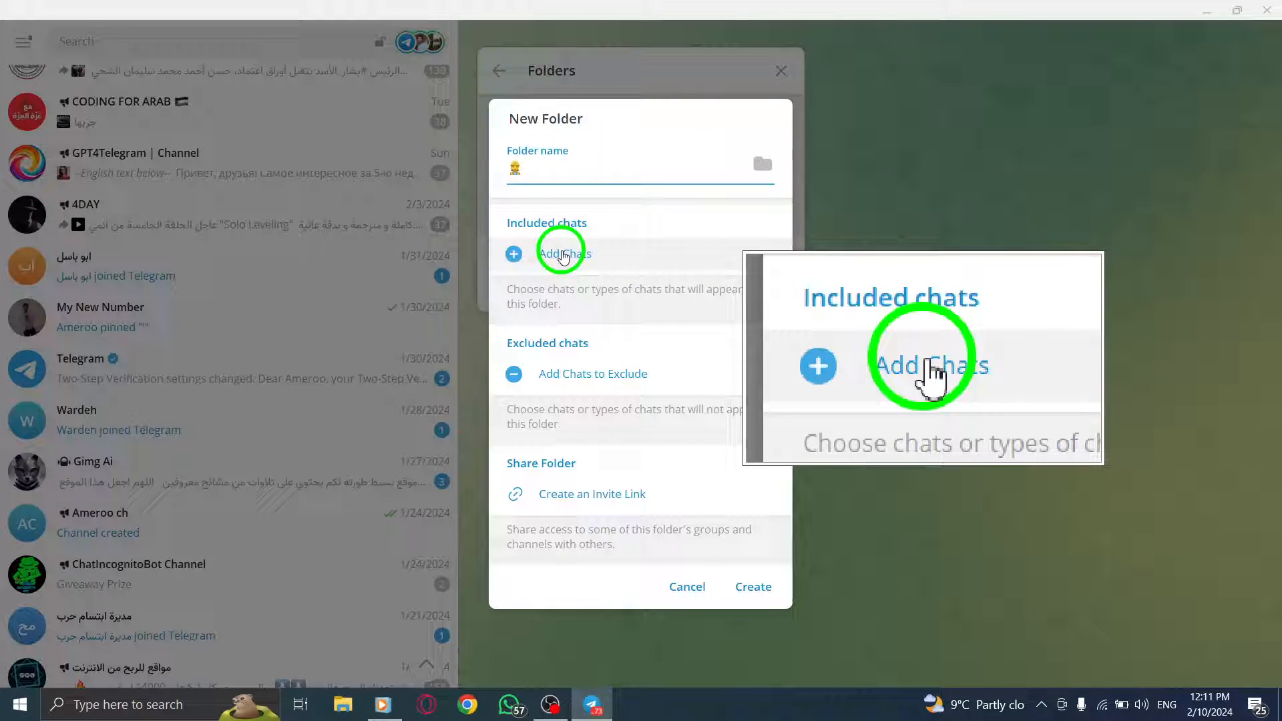
Step: Visit Add Chats, then submit the New Folder form with Create
left_click(559, 254)
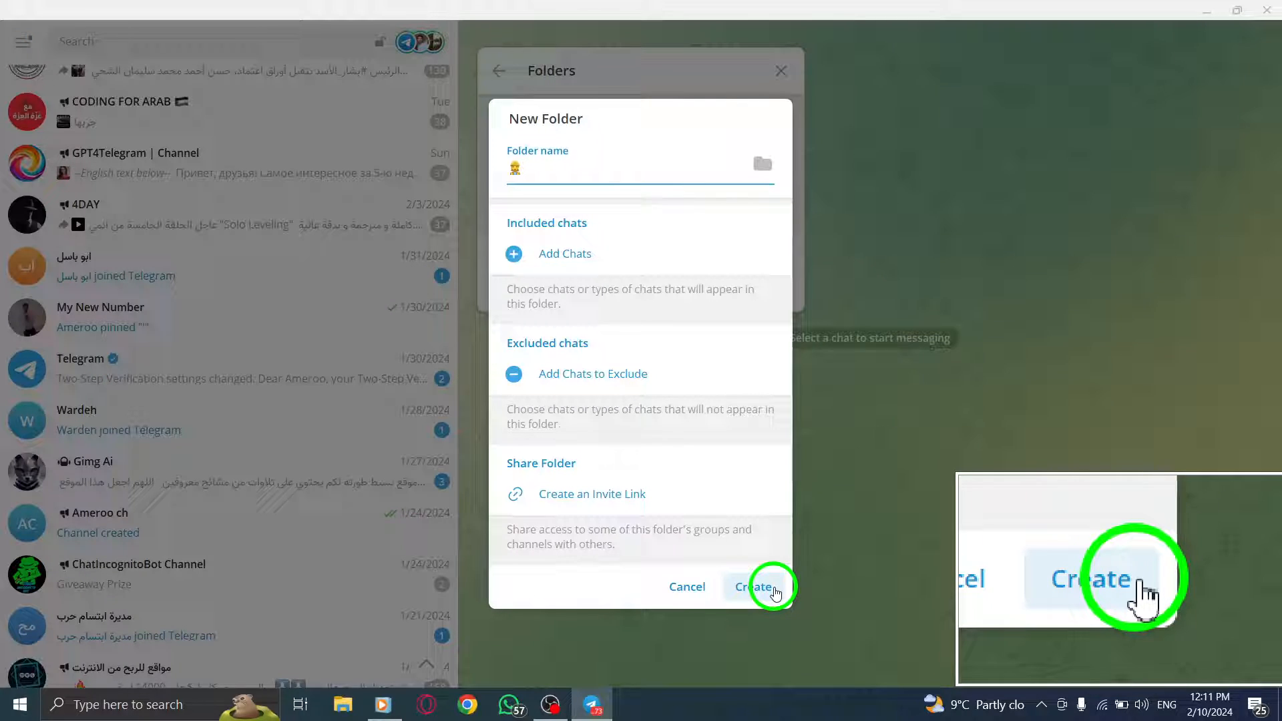
left_click(757, 587)
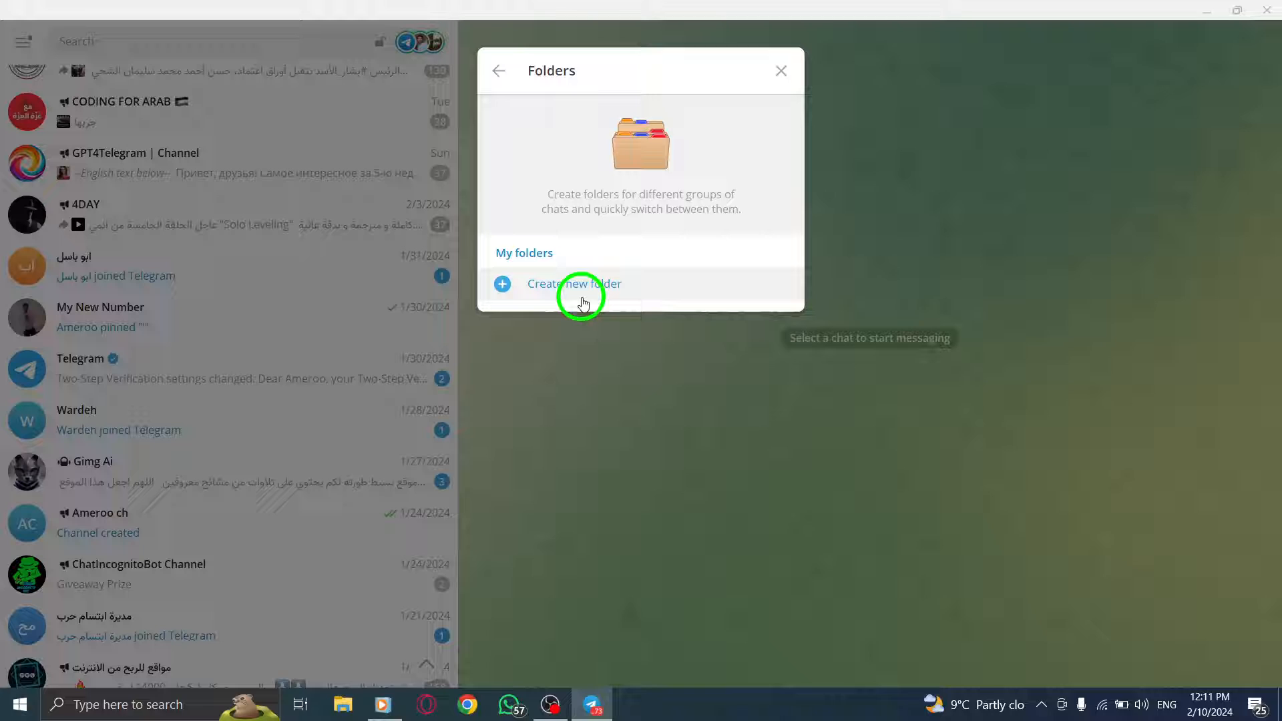
mouse_move(783, 71)
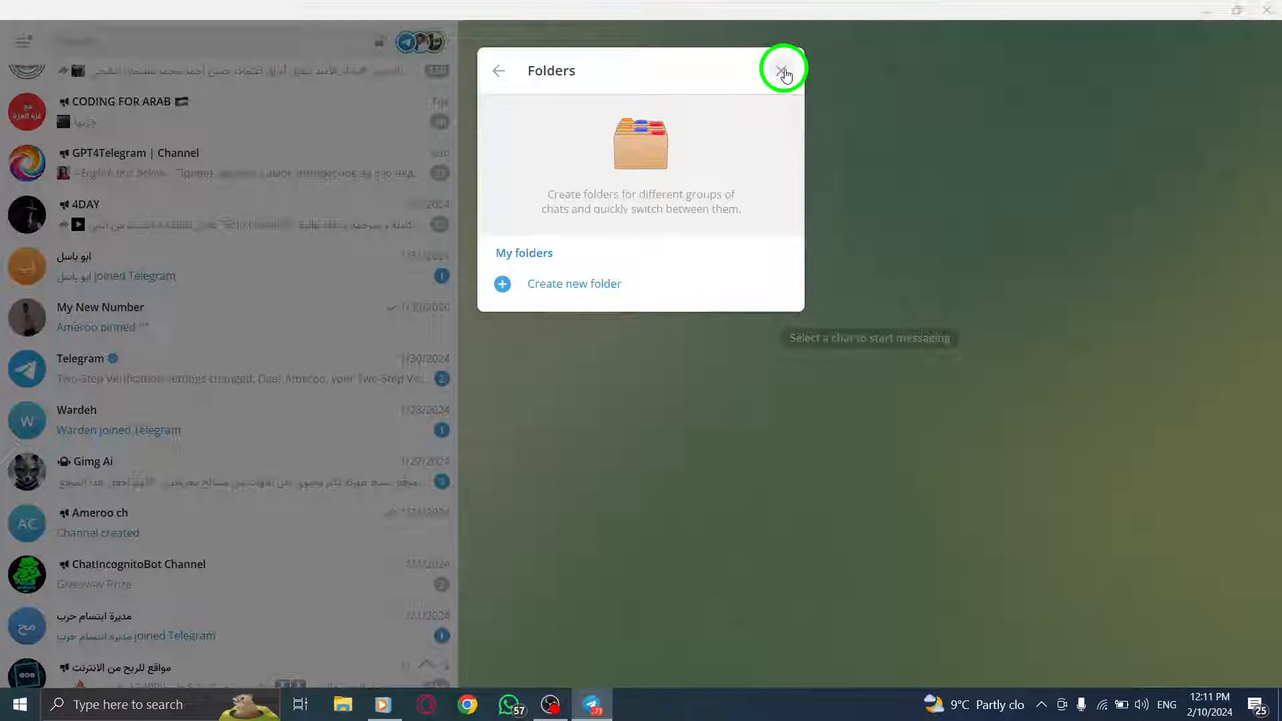
Step: Close the Folders settings dialog to return to the chat list
left_click(782, 69)
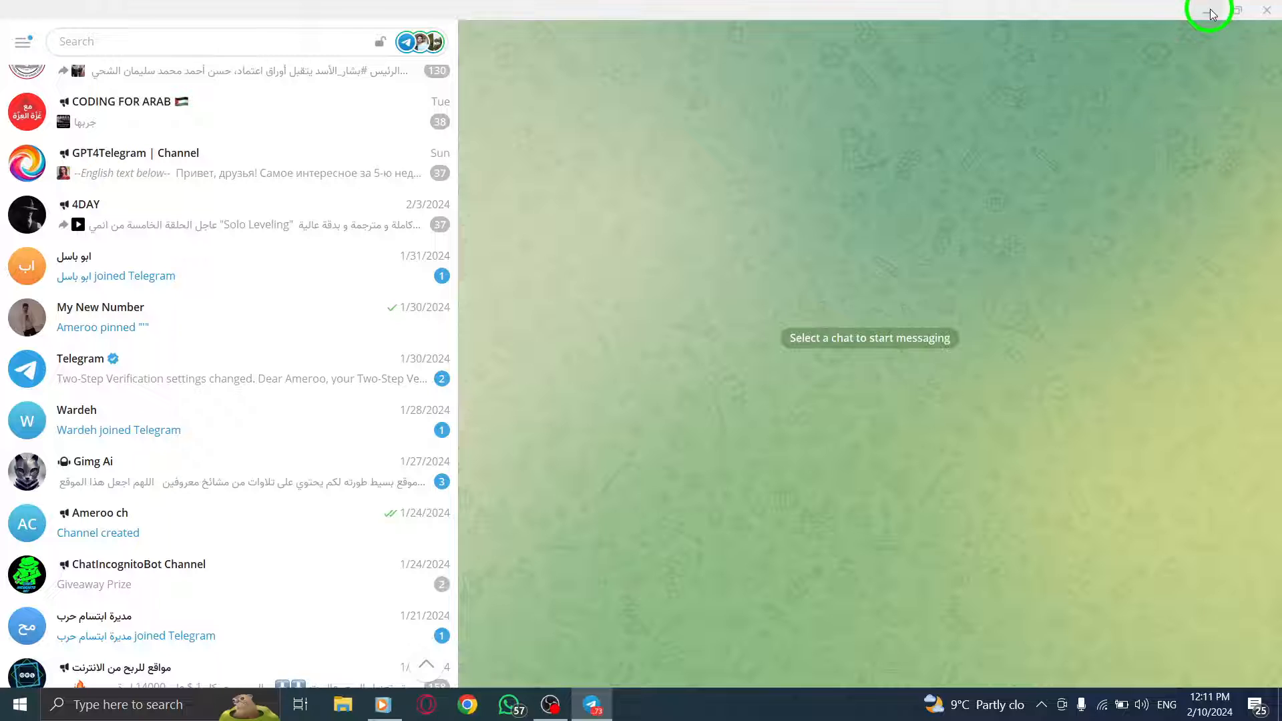